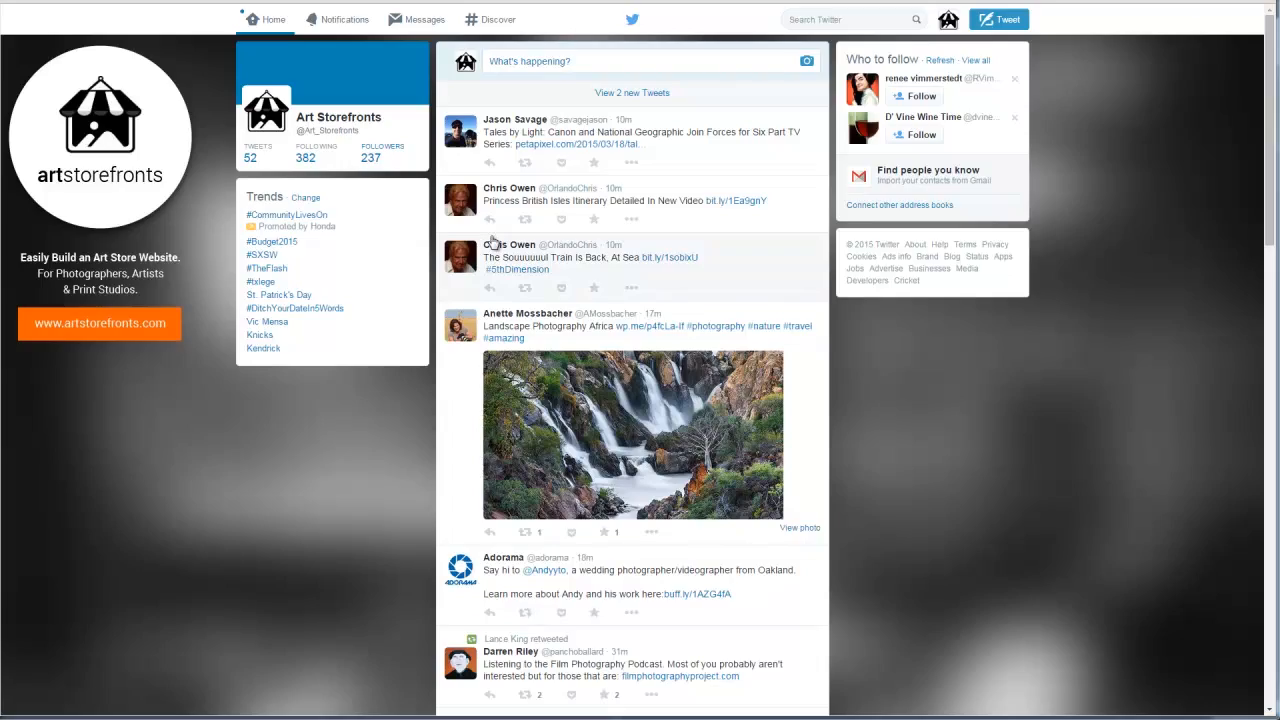
- Show the Mentions list under Notifications and scroll back through older mentions of Art Storefronts
left_click(336, 20)
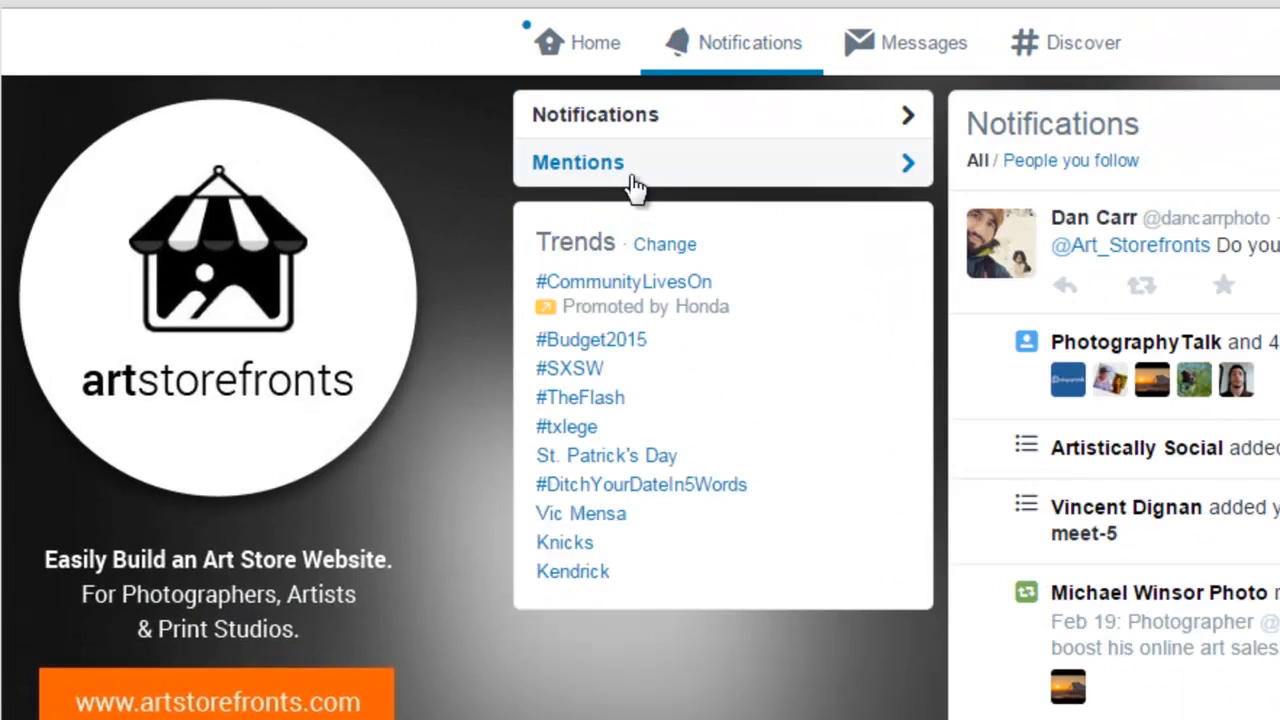
left_click(576, 162)
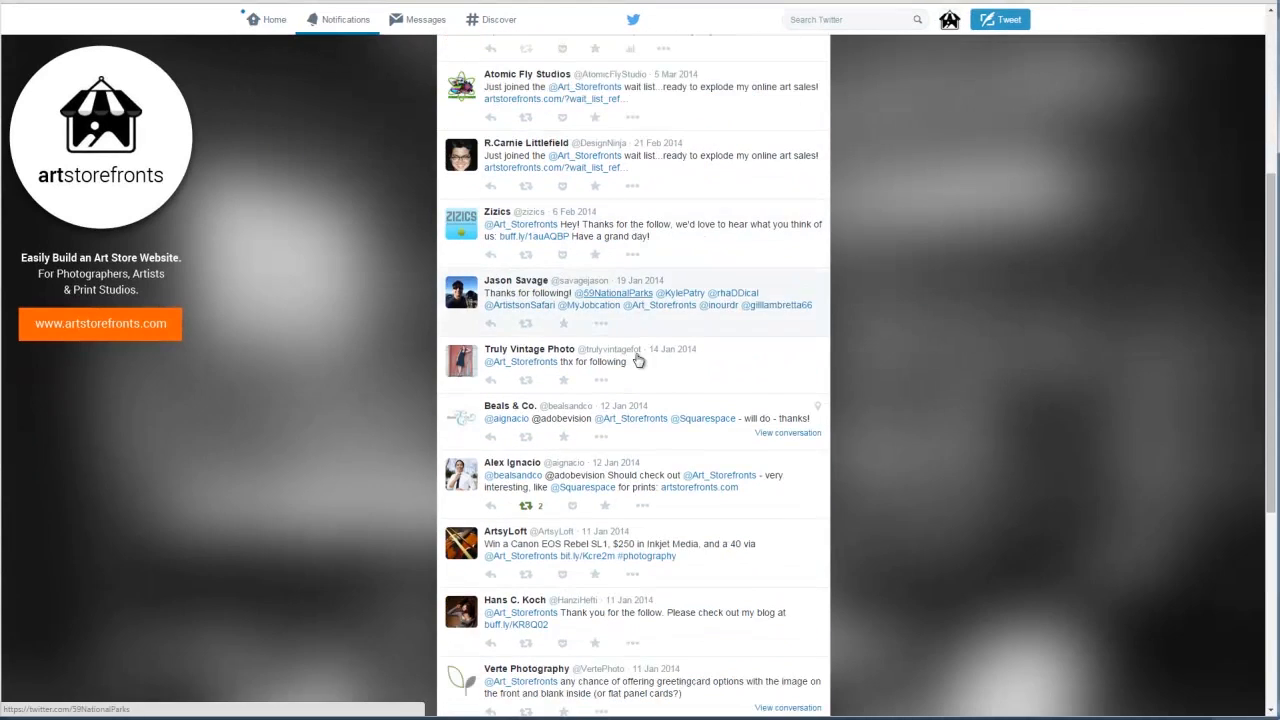
mouse_move(684, 588)
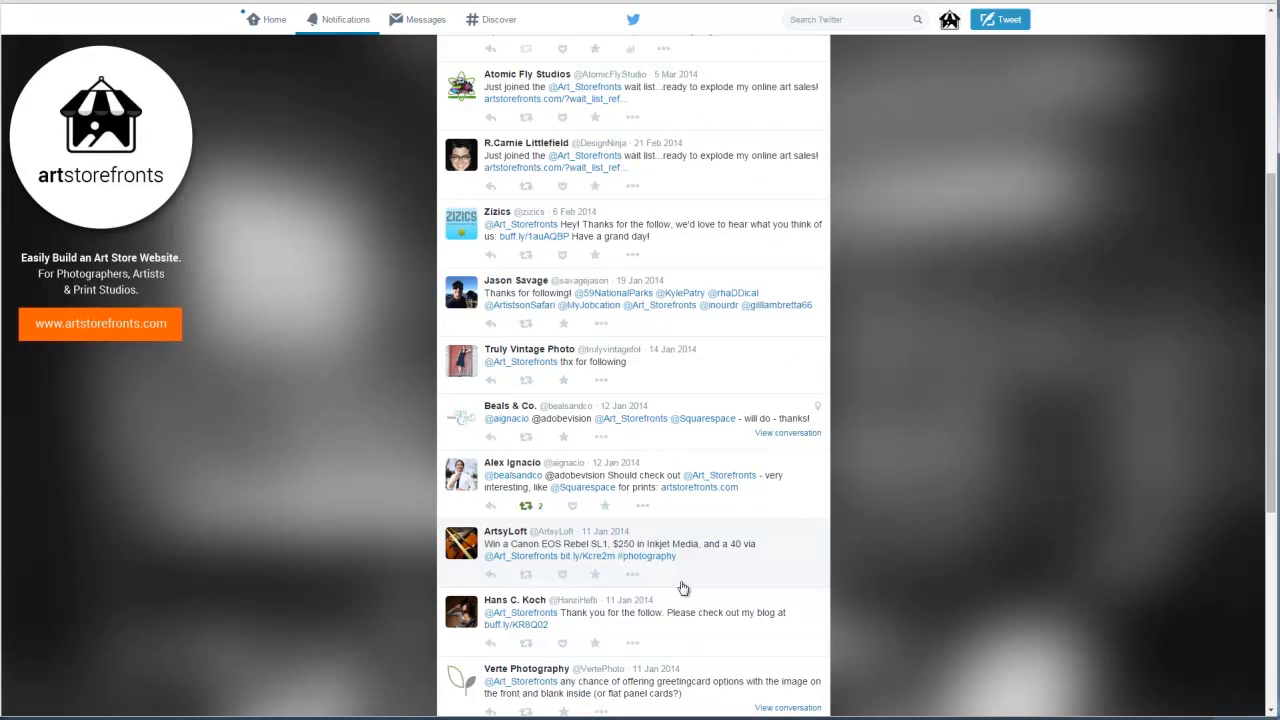
scroll("down", 3)
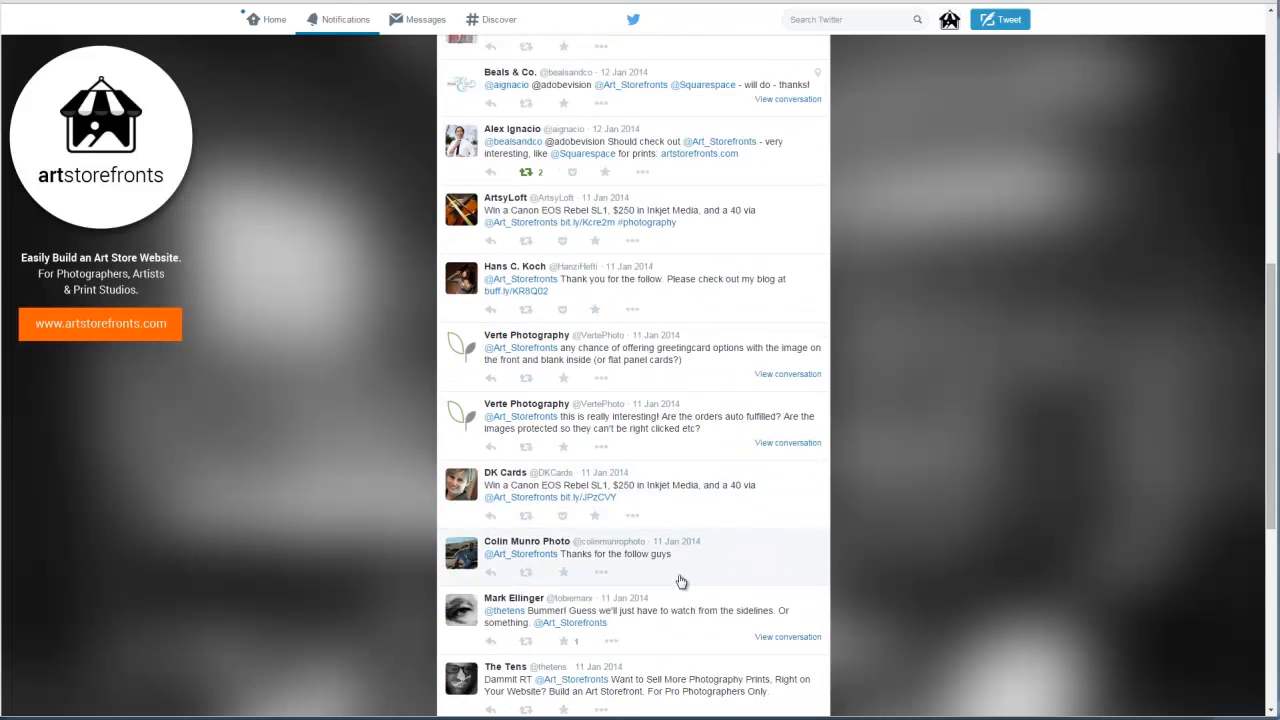
mouse_move(664, 624)
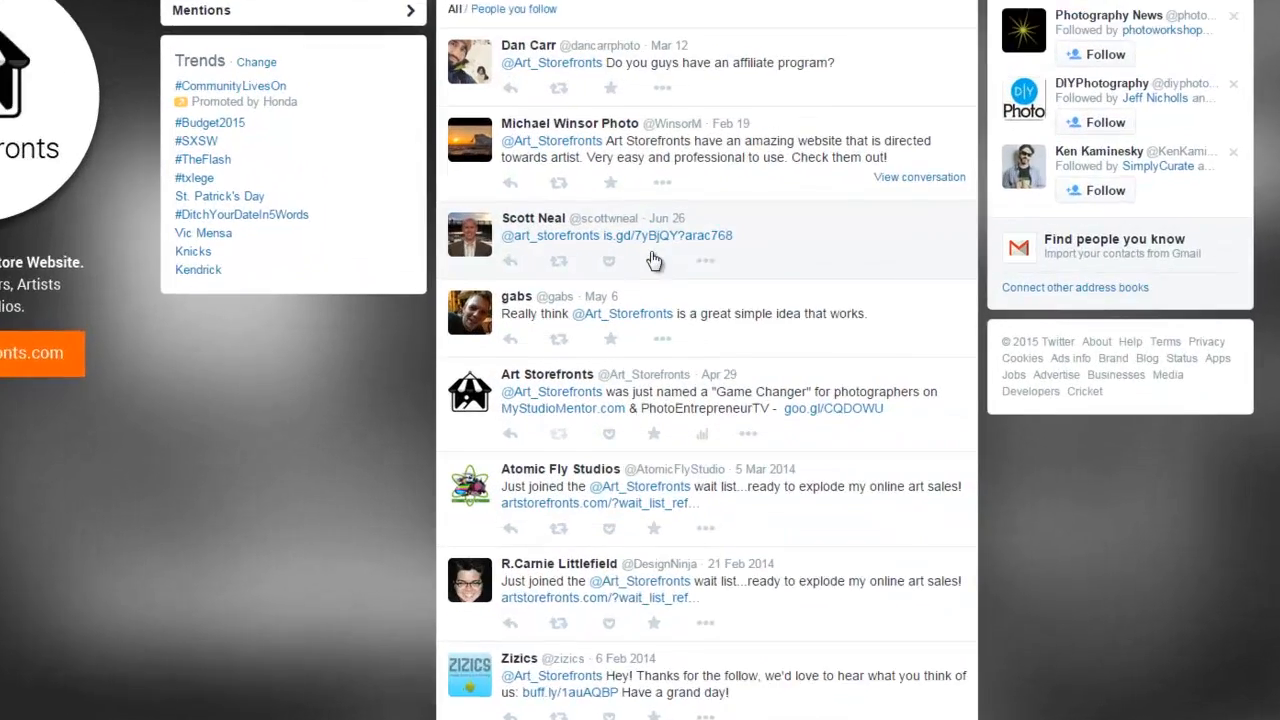
- Get the Embed Tweet code for the praising tweet, leaving Include parent Tweet unchecked
left_click(660, 182)
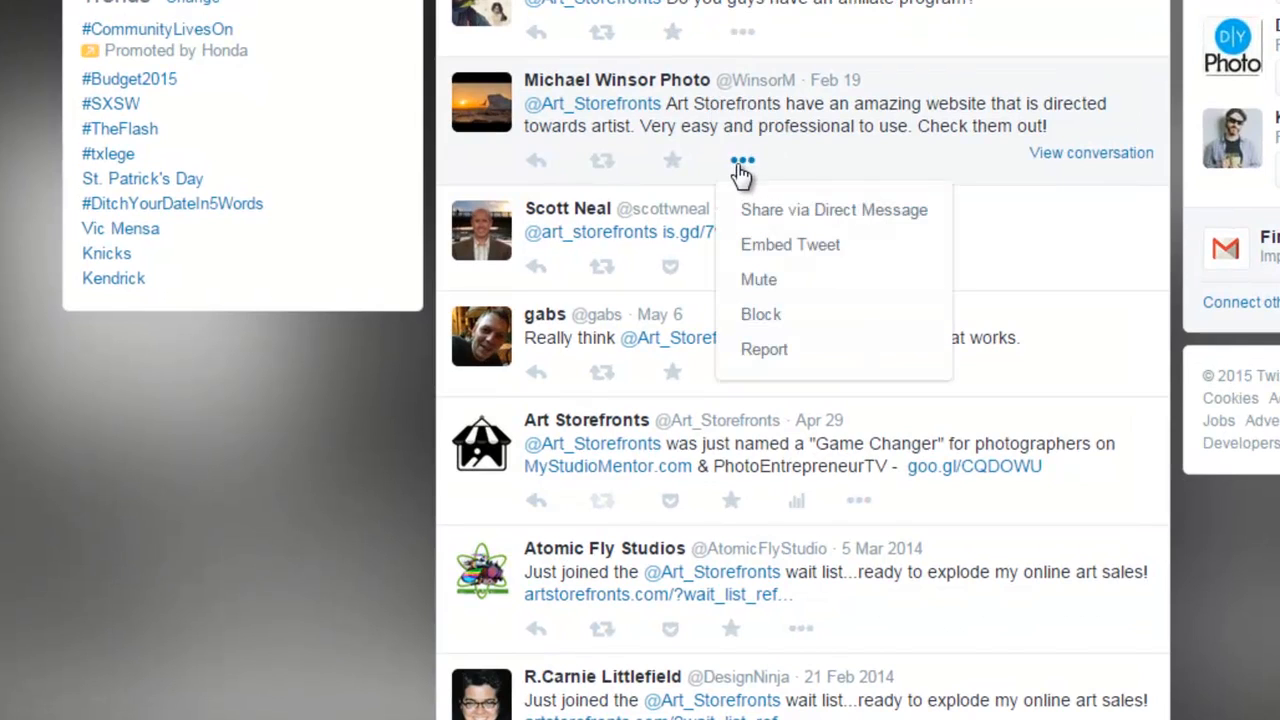
mouse_move(850, 250)
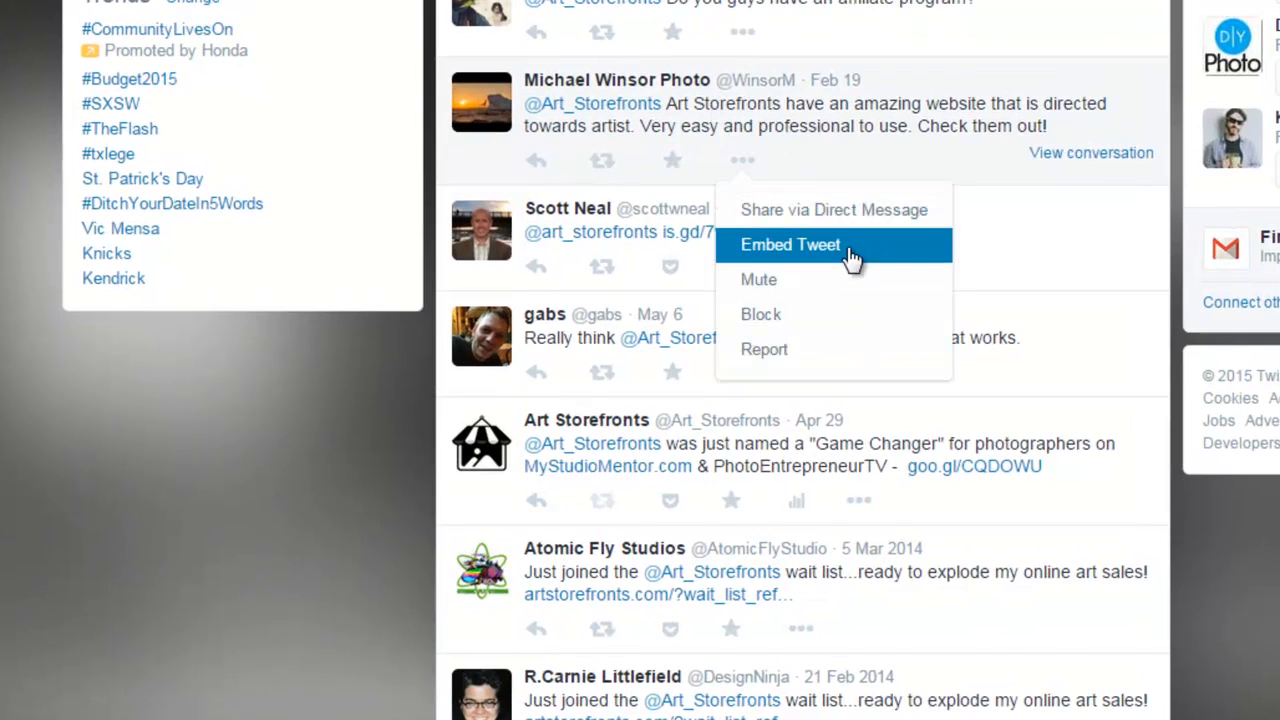
left_click(790, 244)
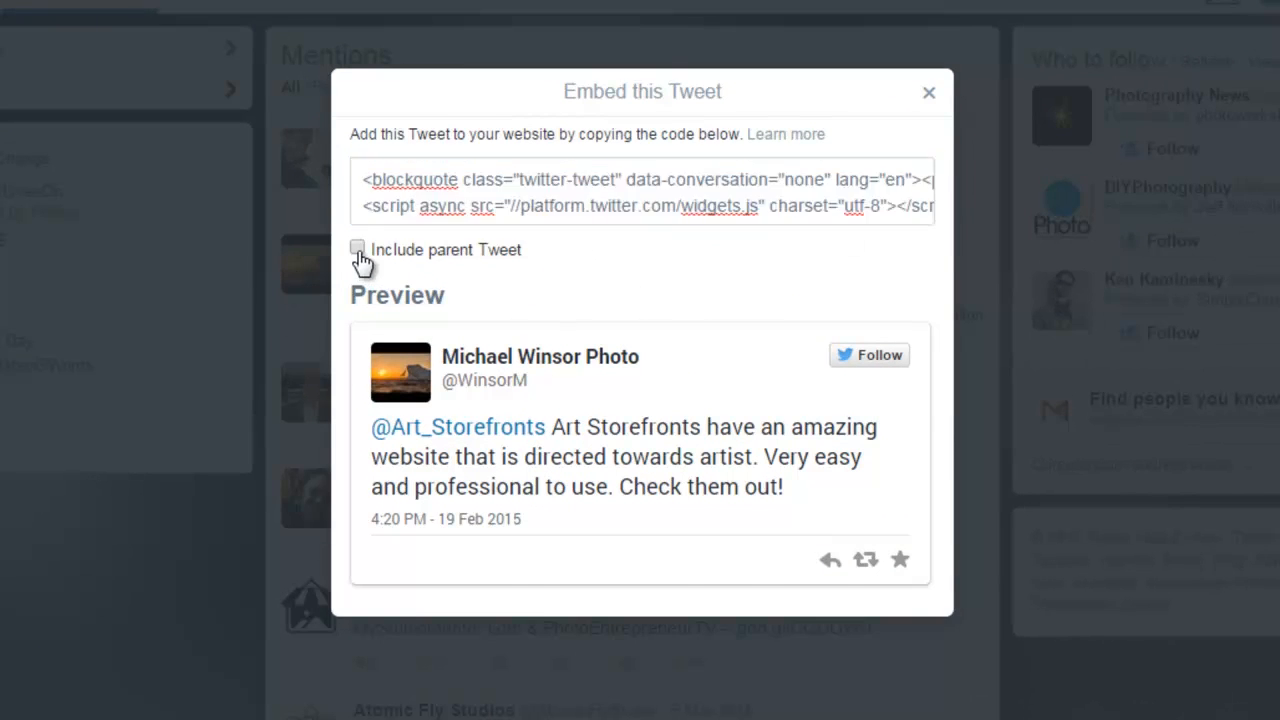
left_click(356, 248)
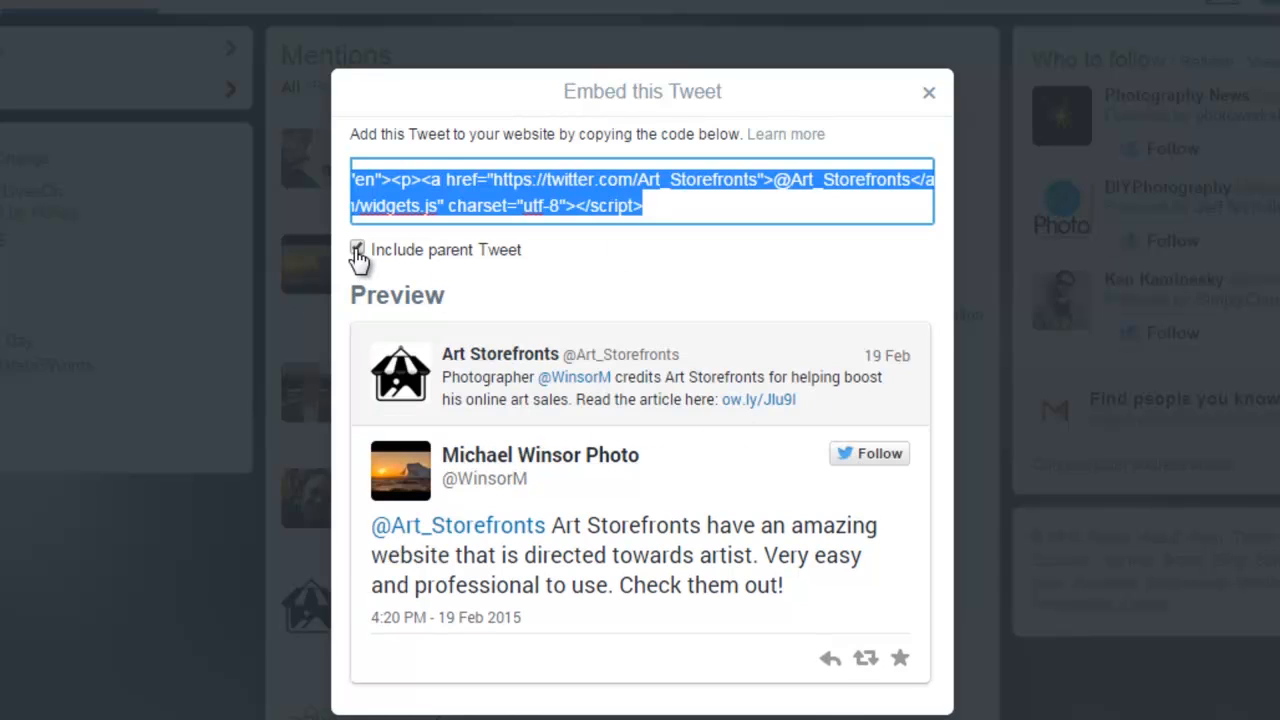
left_click(356, 248)
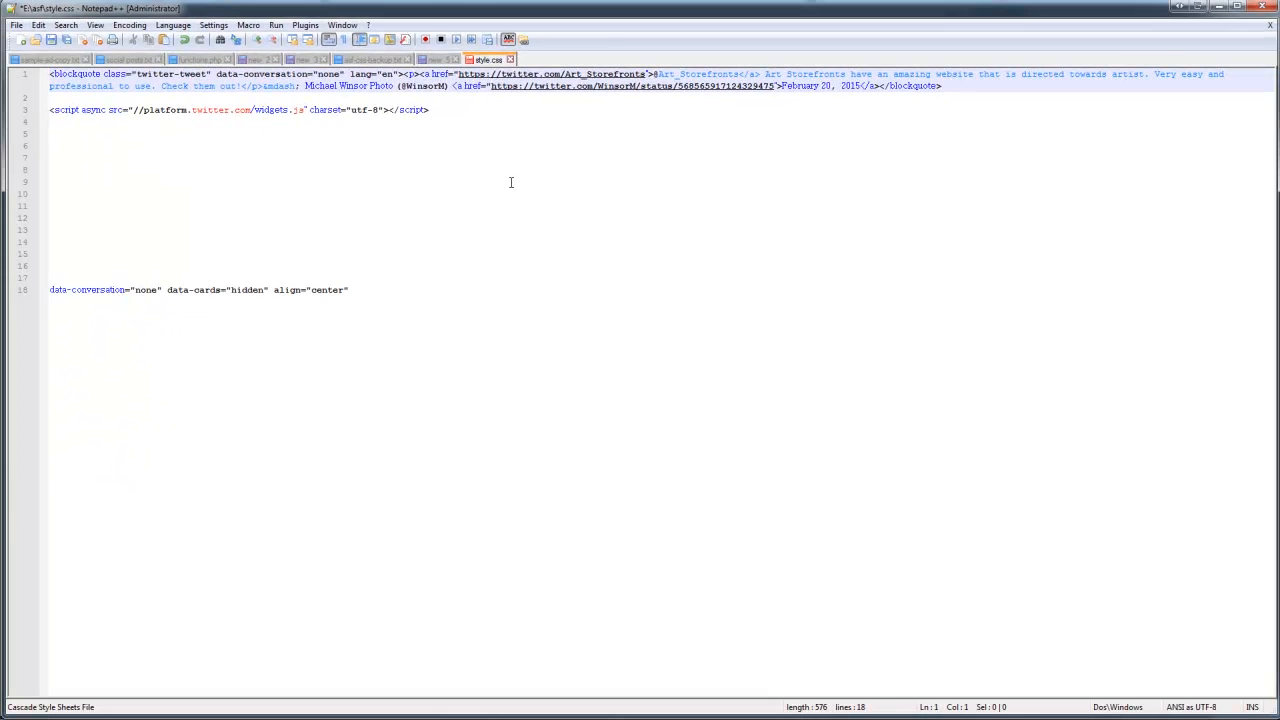
mouse_move(516, 180)
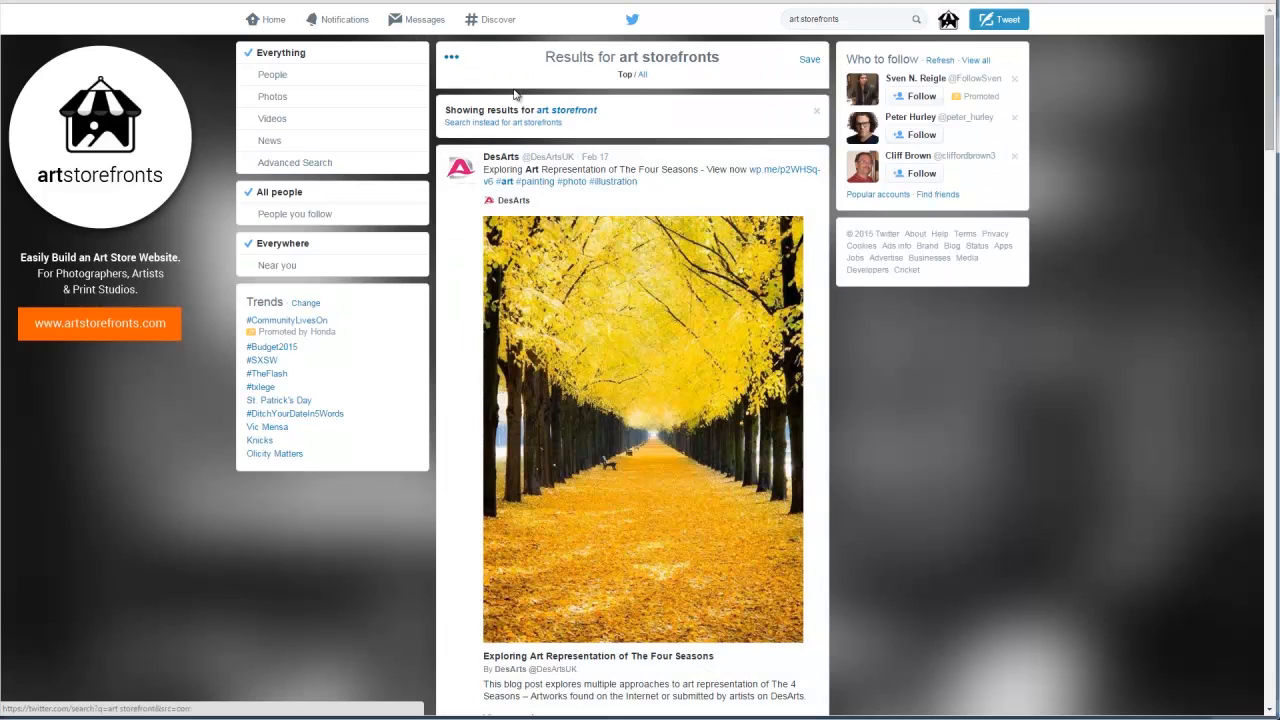
- Pass through the Home timeline and Notifications, ending on the empty Twitter search page
left_click(272, 20)
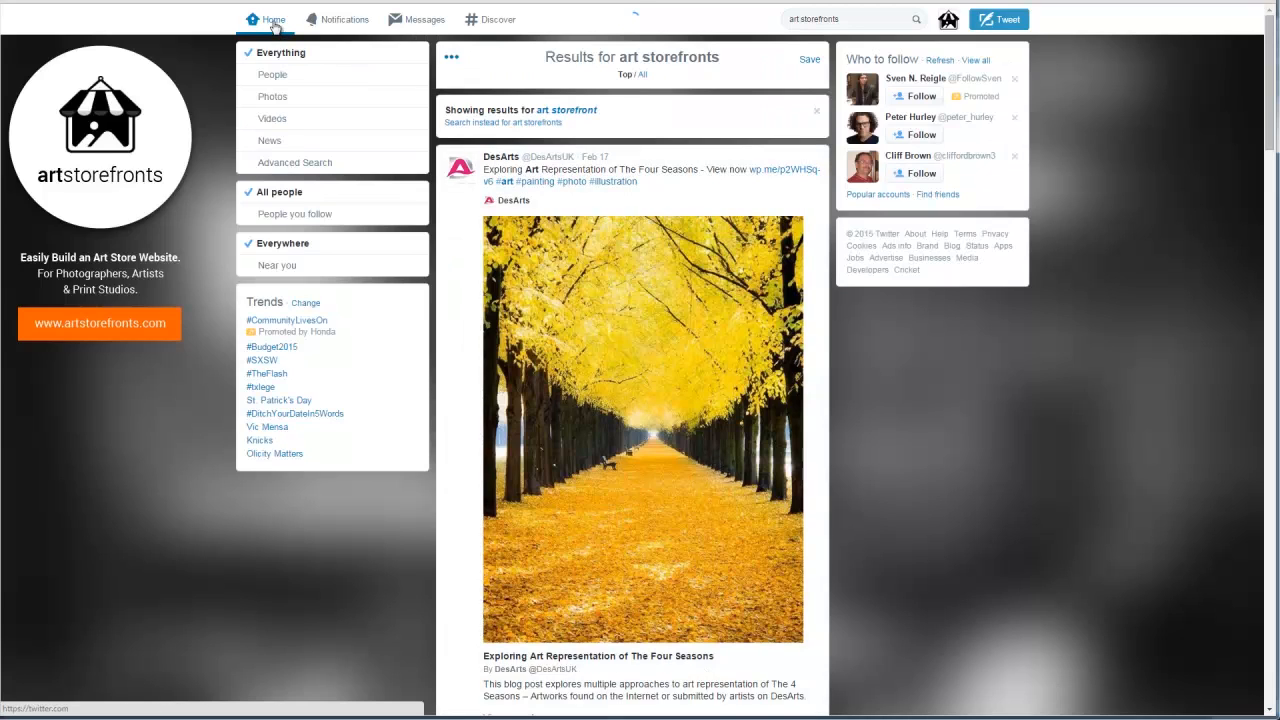
left_click(272, 18)
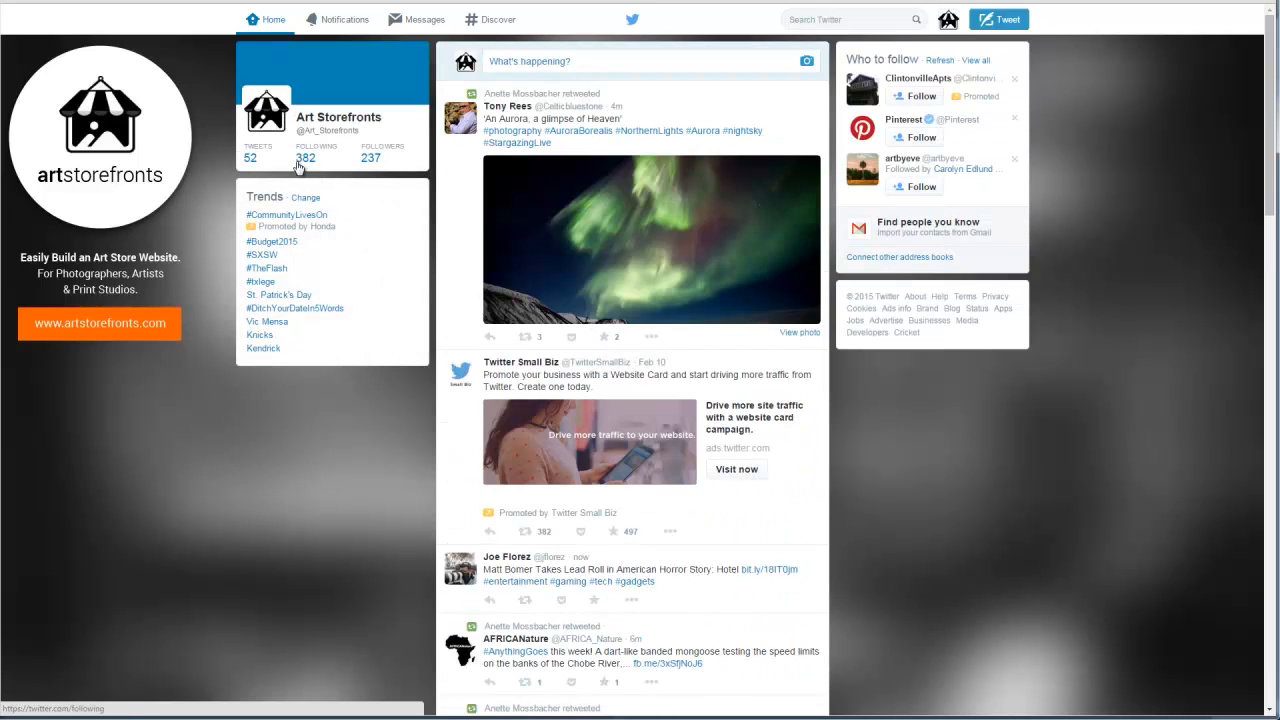
left_click(344, 20)
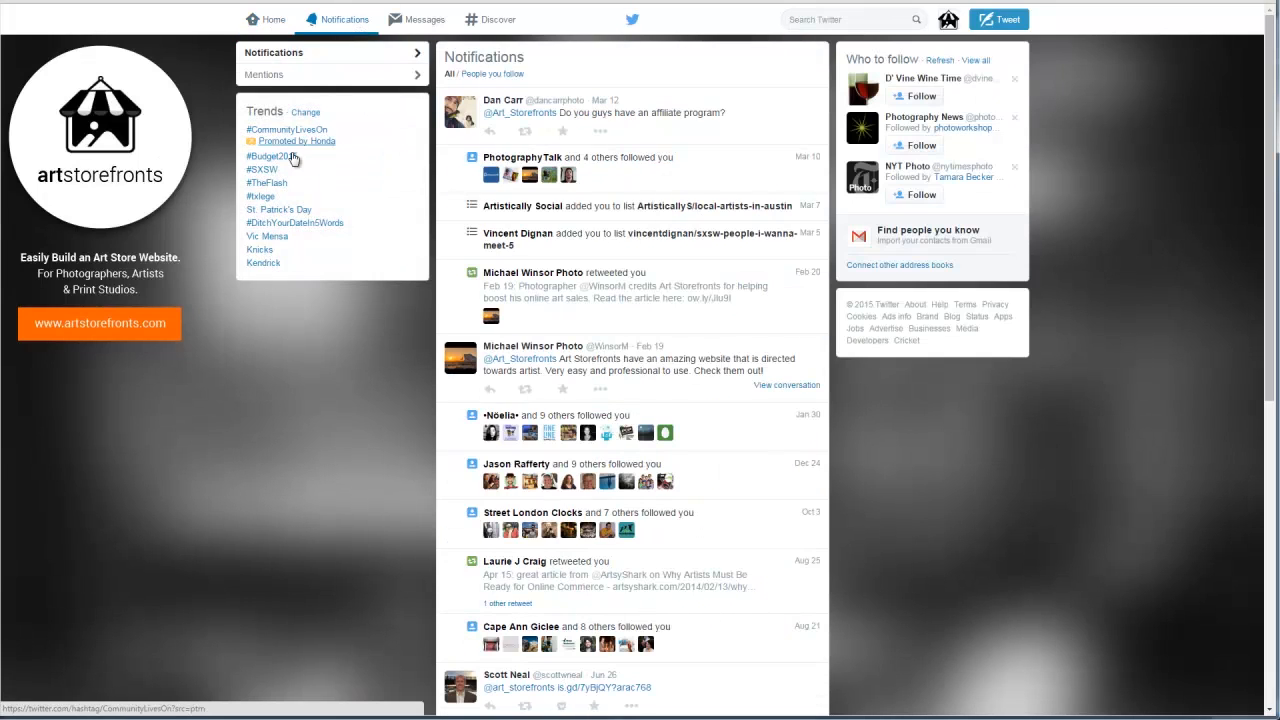
left_click(266, 74)
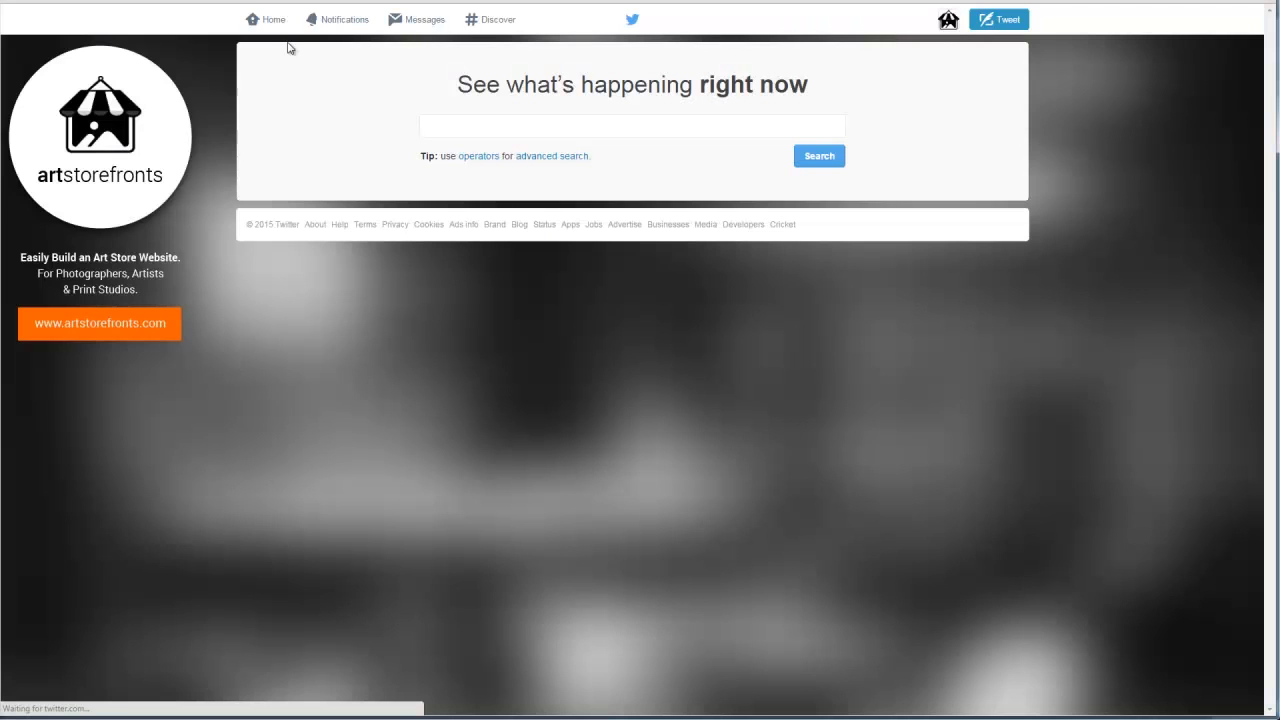
left_click(632, 124)
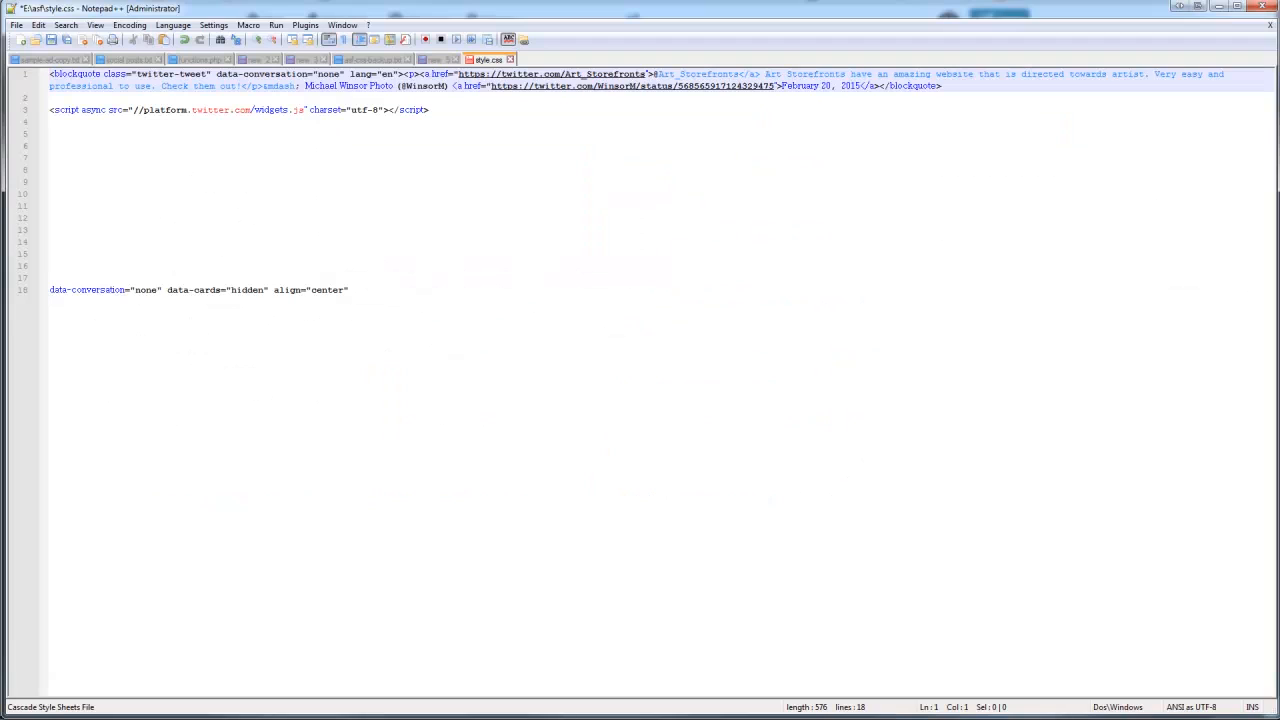
mouse_move(772, 140)
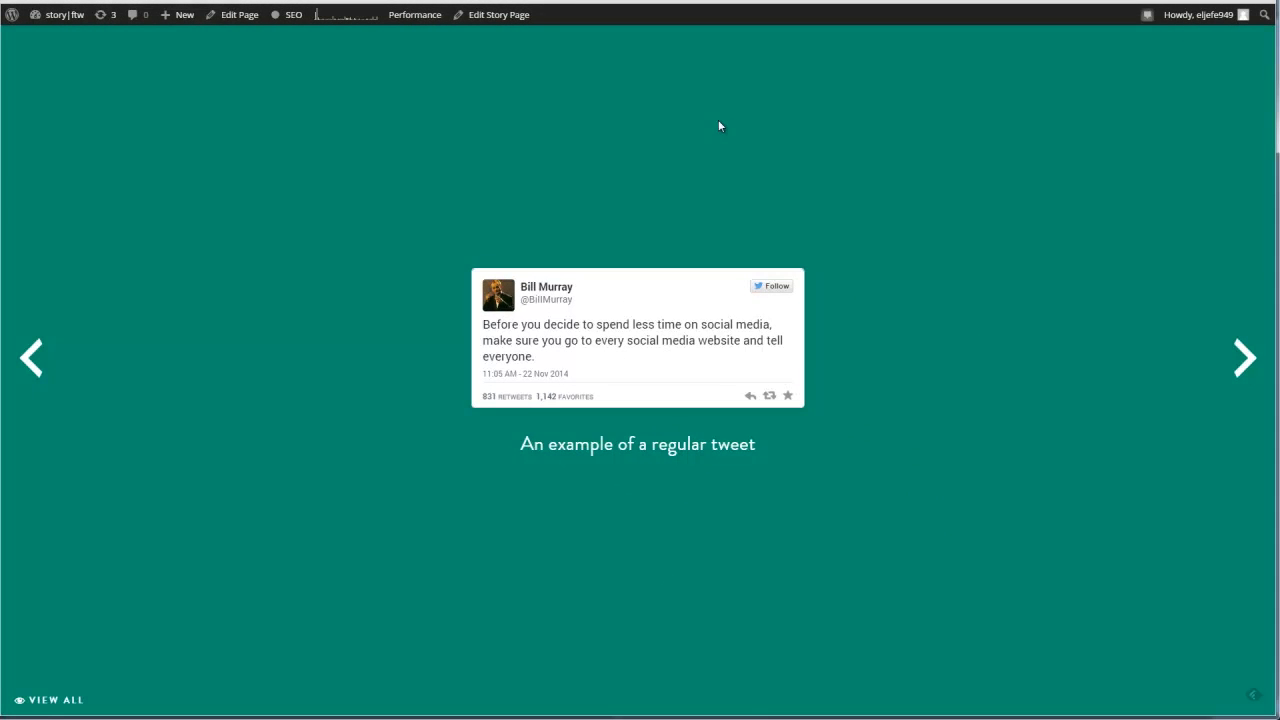
mouse_move(770, 158)
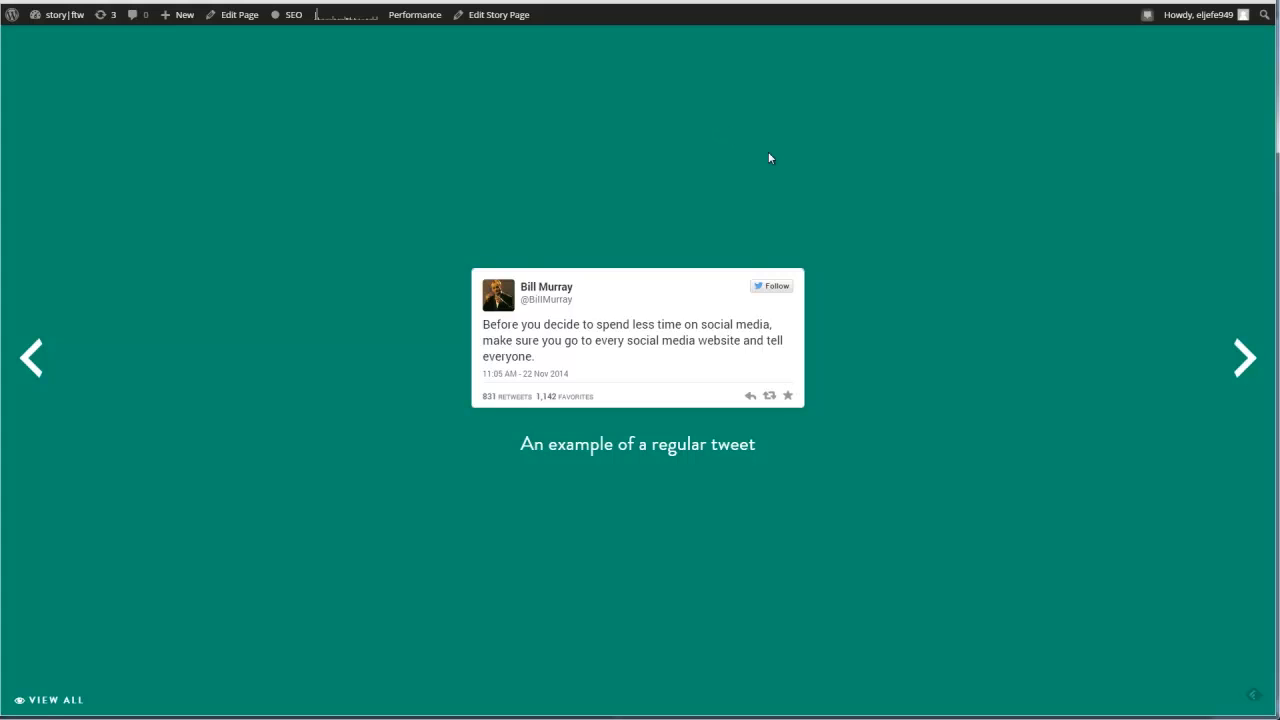
mouse_move(740, 256)
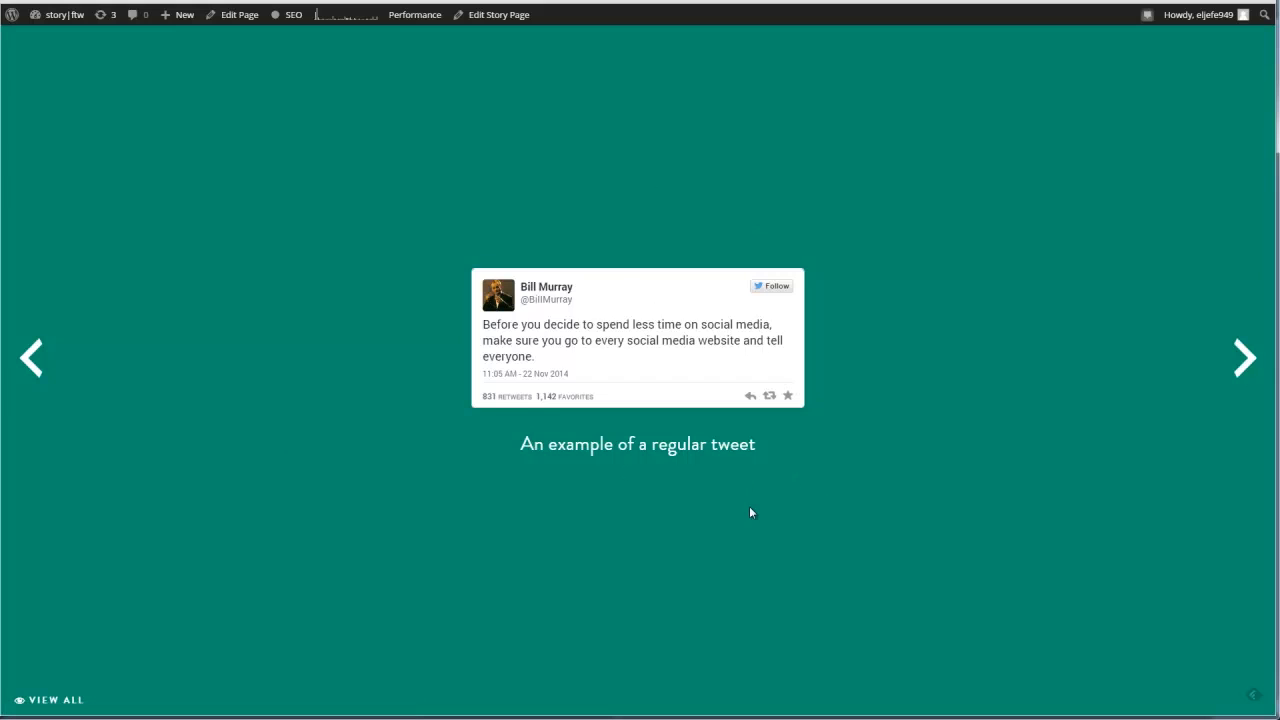
mouse_move(1244, 358)
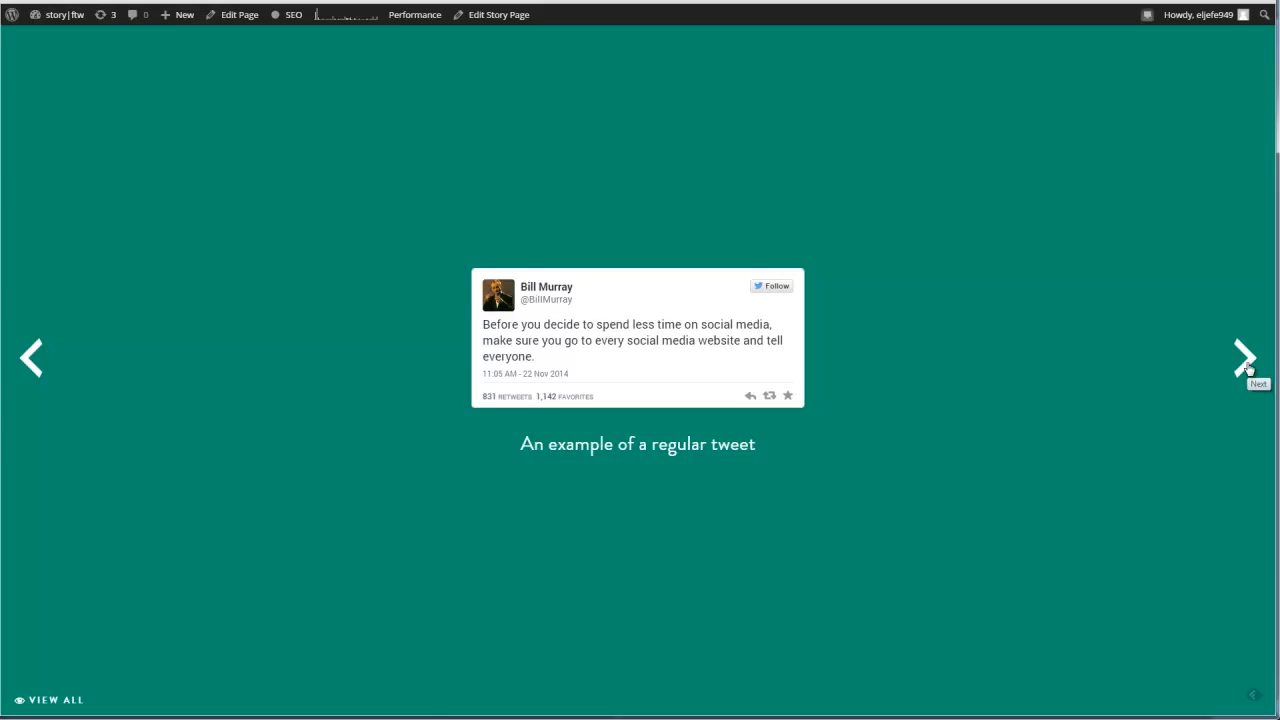
- Advance the story through the image, gif and Twitter-cards tweet example slides
left_click(1244, 358)
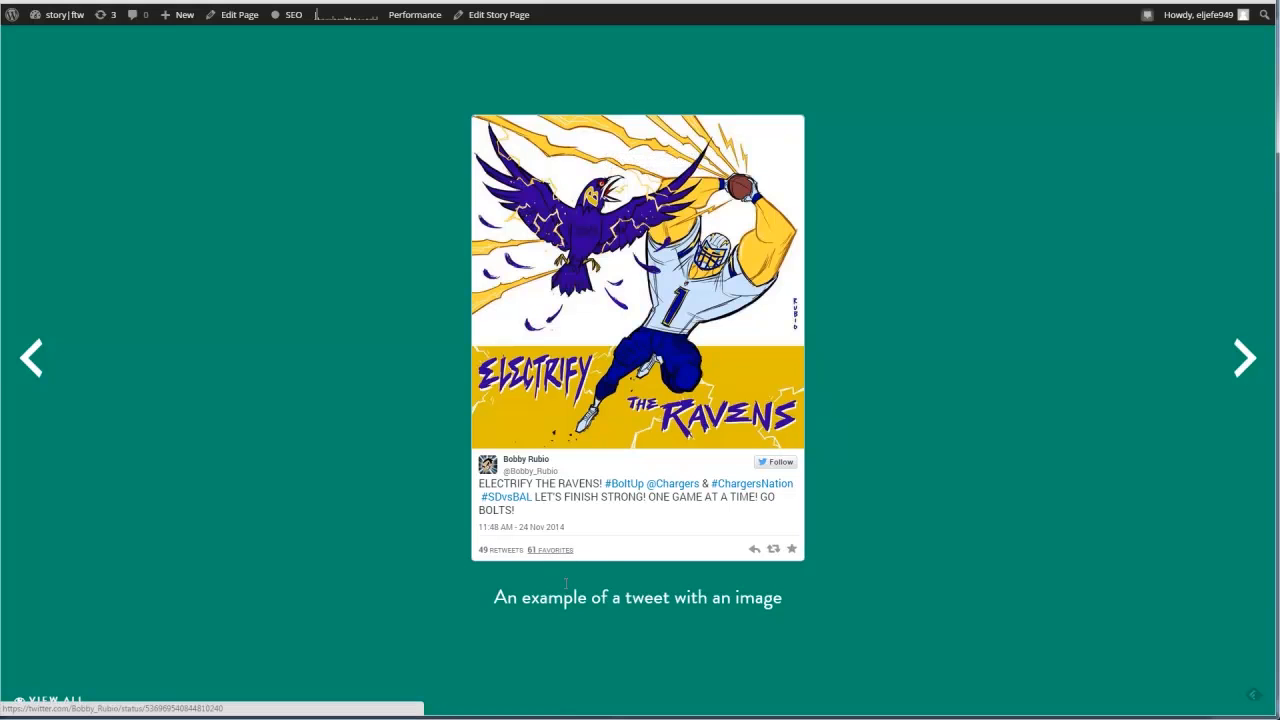
left_click(1244, 358)
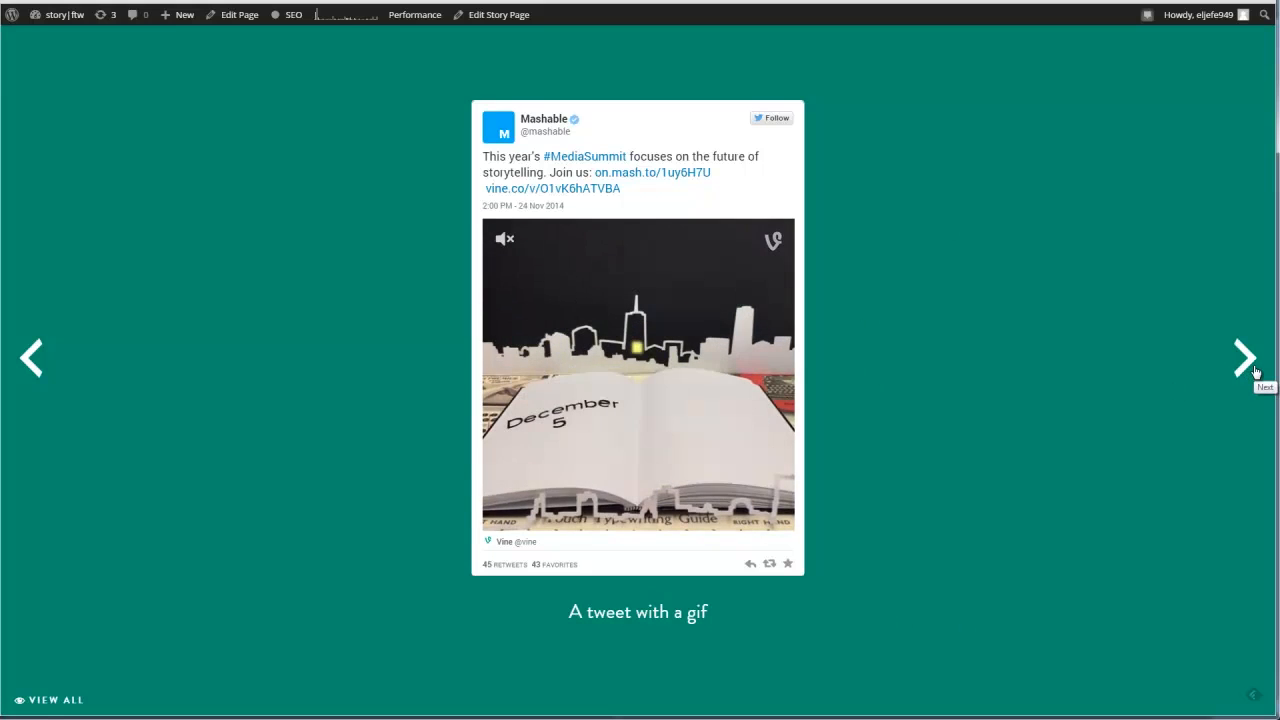
left_click(1244, 358)
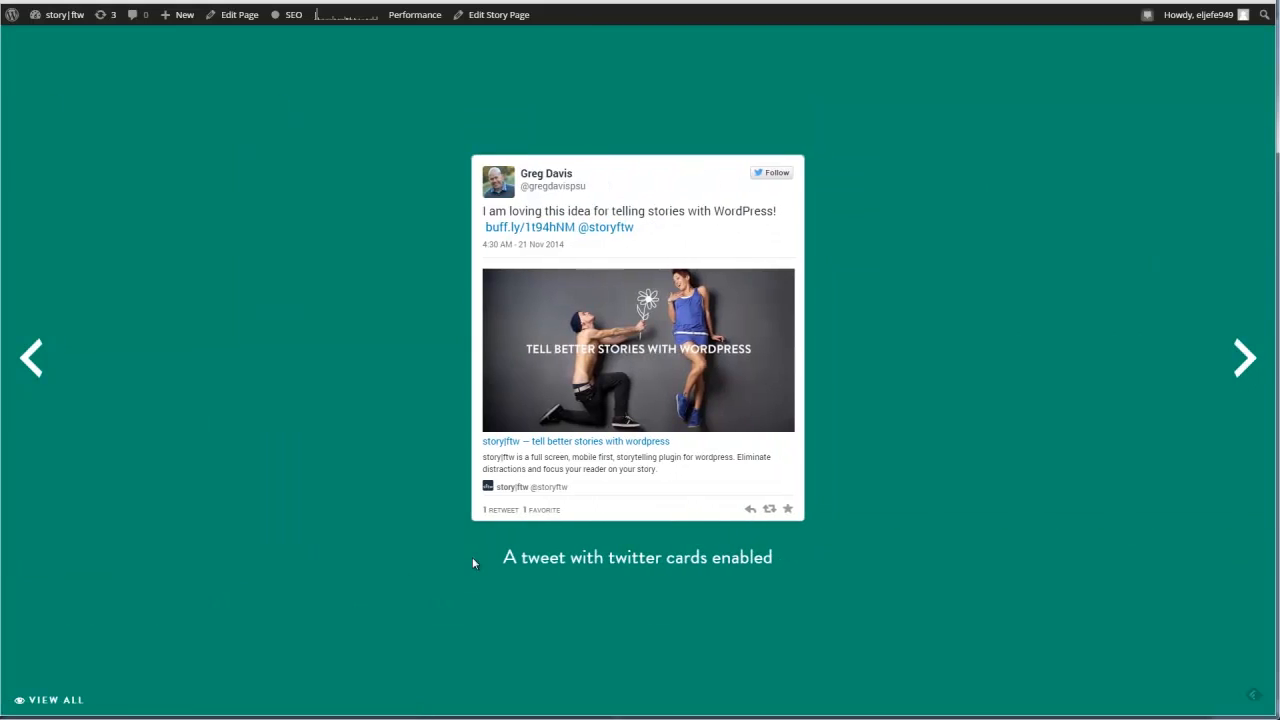
mouse_move(902, 578)
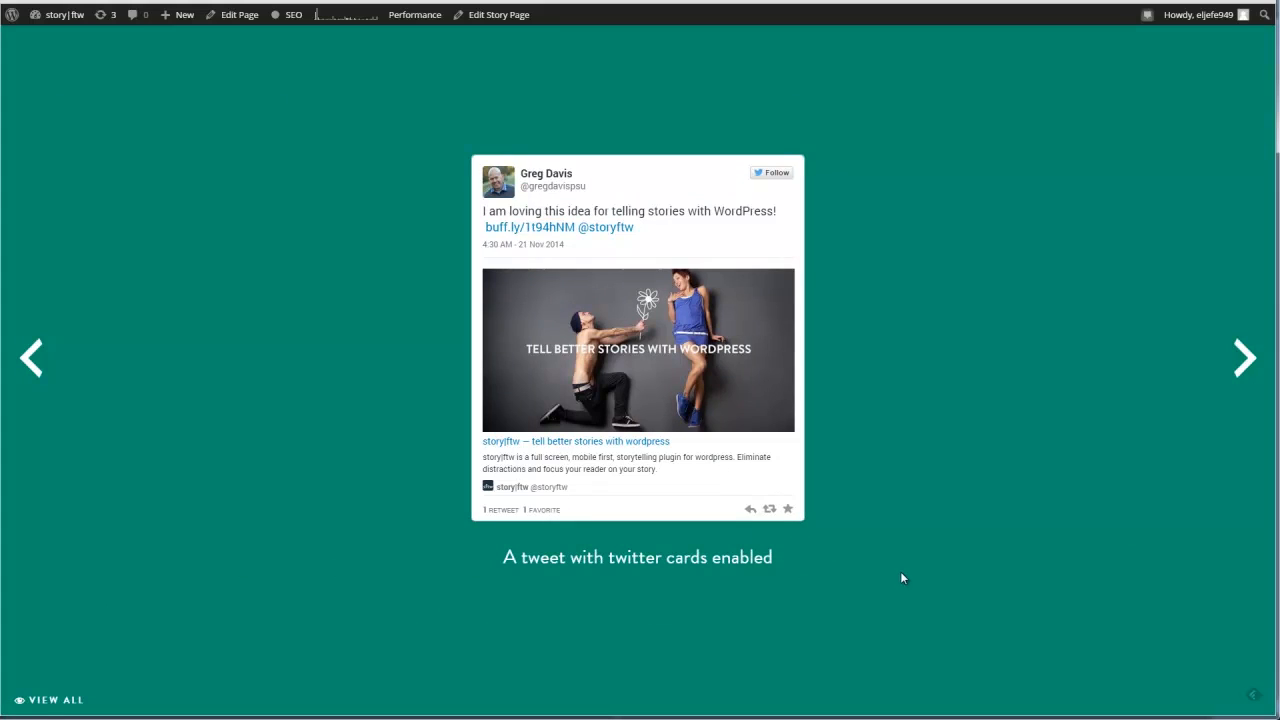
mouse_move(714, 520)
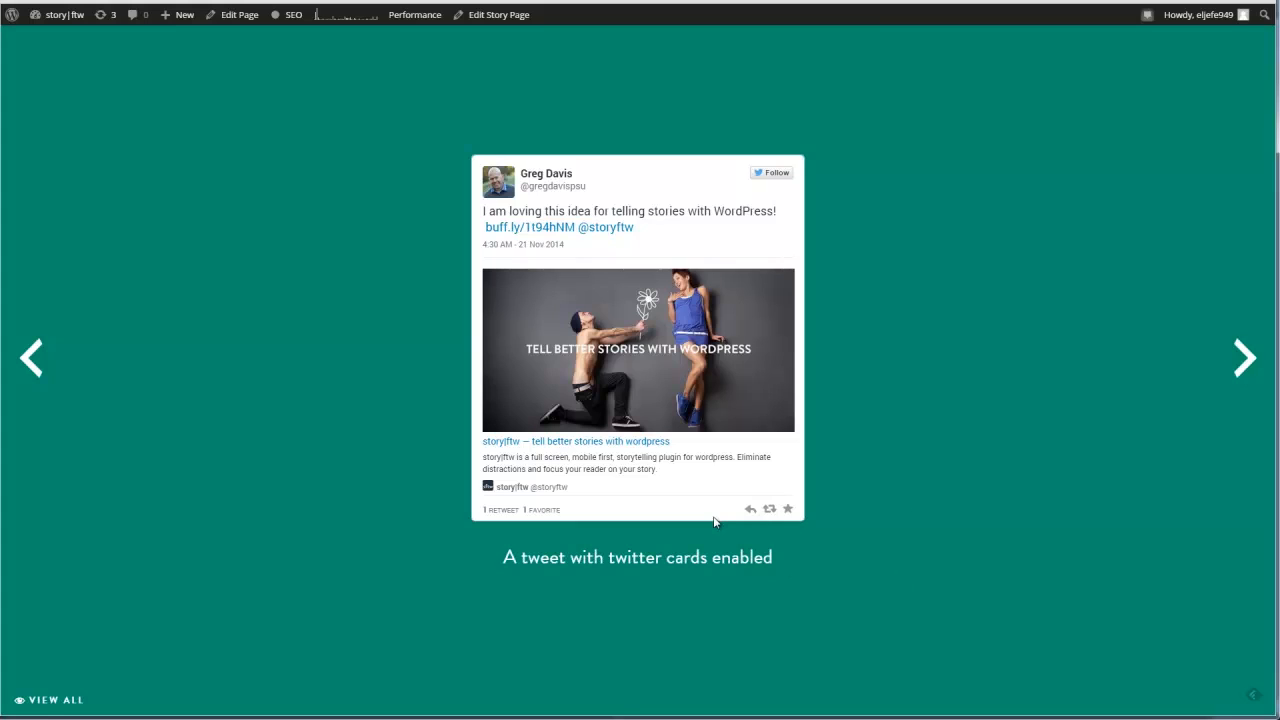
mouse_move(714, 522)
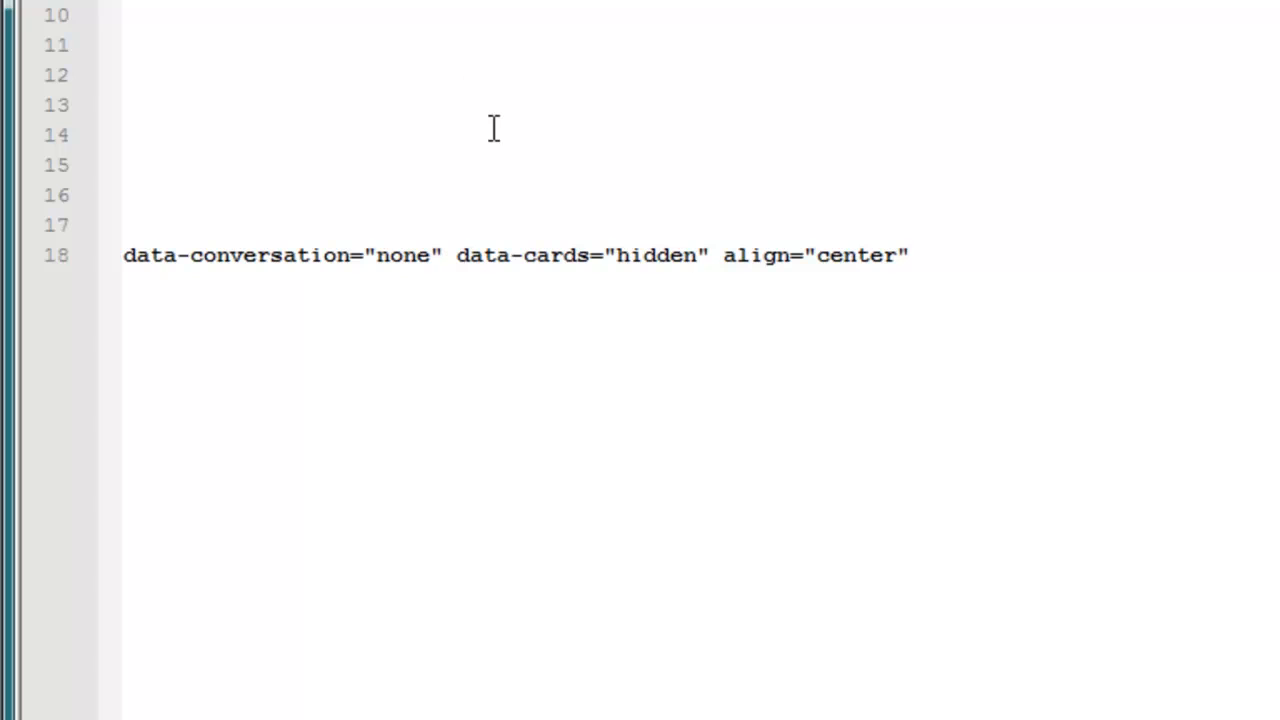
mouse_move(488, 36)
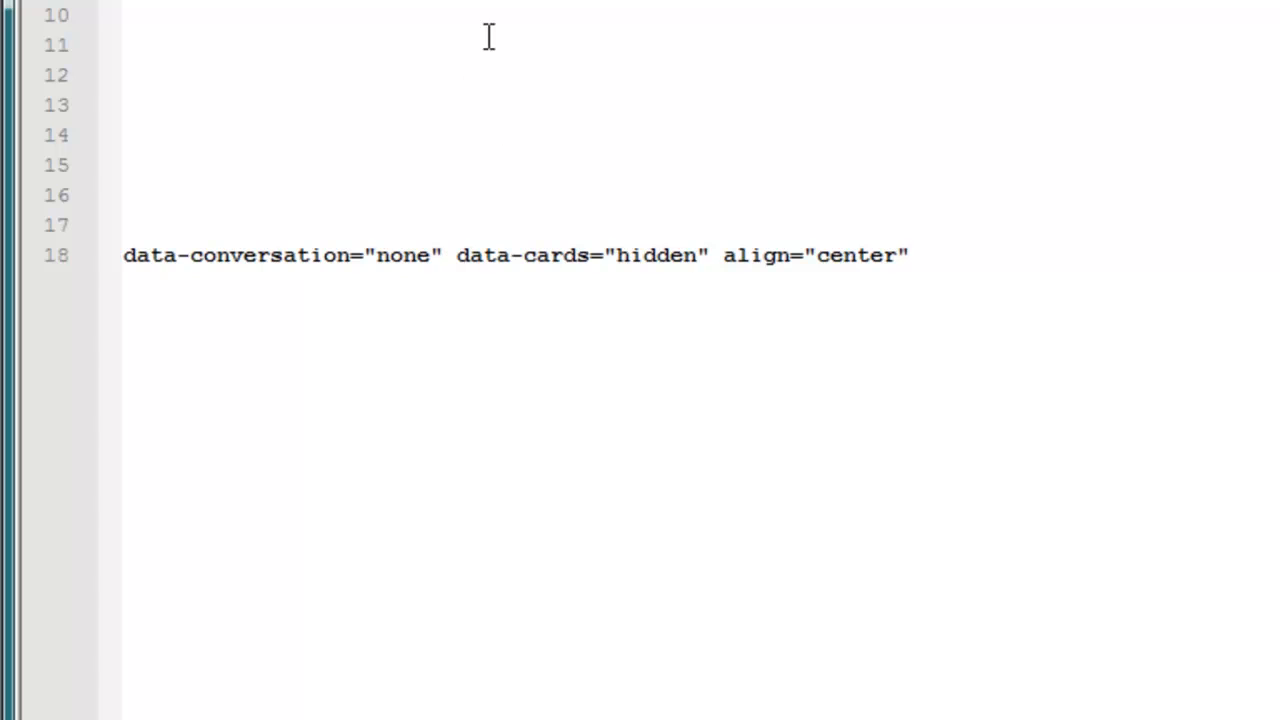
mouse_move(492, 32)
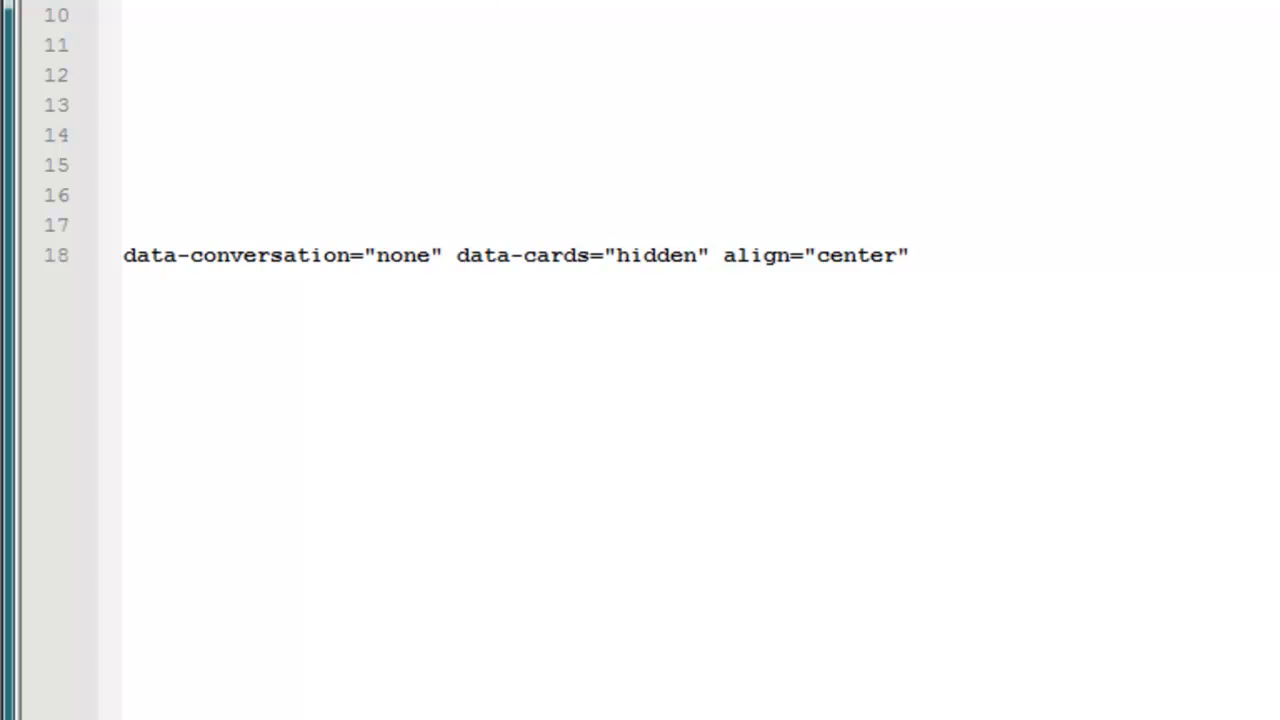
- Switch to Notepad++ showing line 18 with conversation none, cards hidden and center alignment
left_click(870, 14)
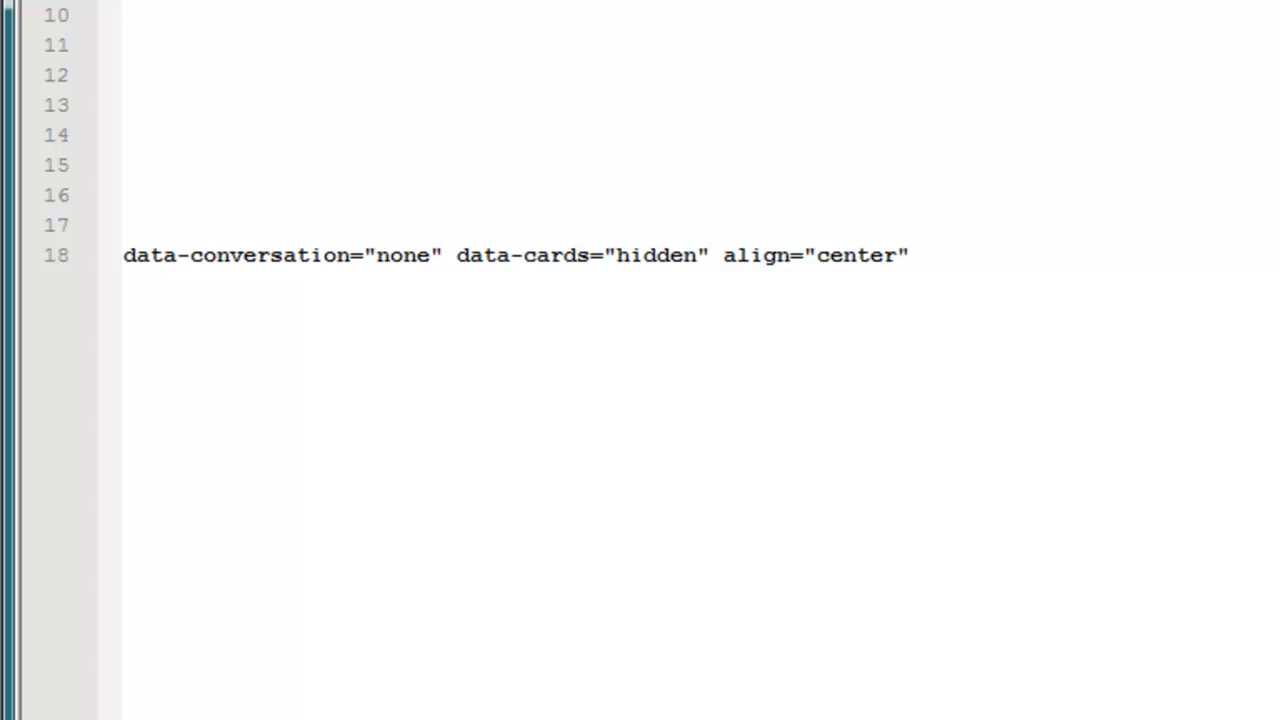
mouse_move(390, 492)
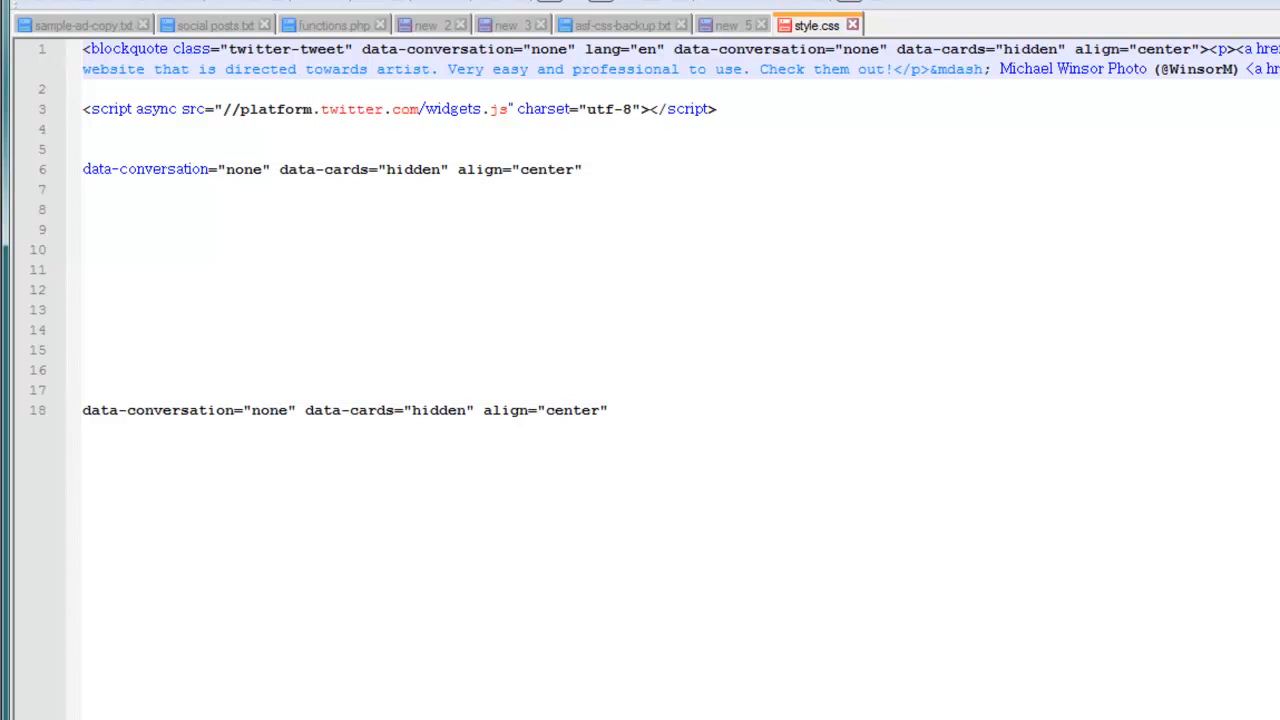
- Paste data-conversation none, data-cards hidden and align center into the blockquote tag after lang="en"
left_click(1200, 48)
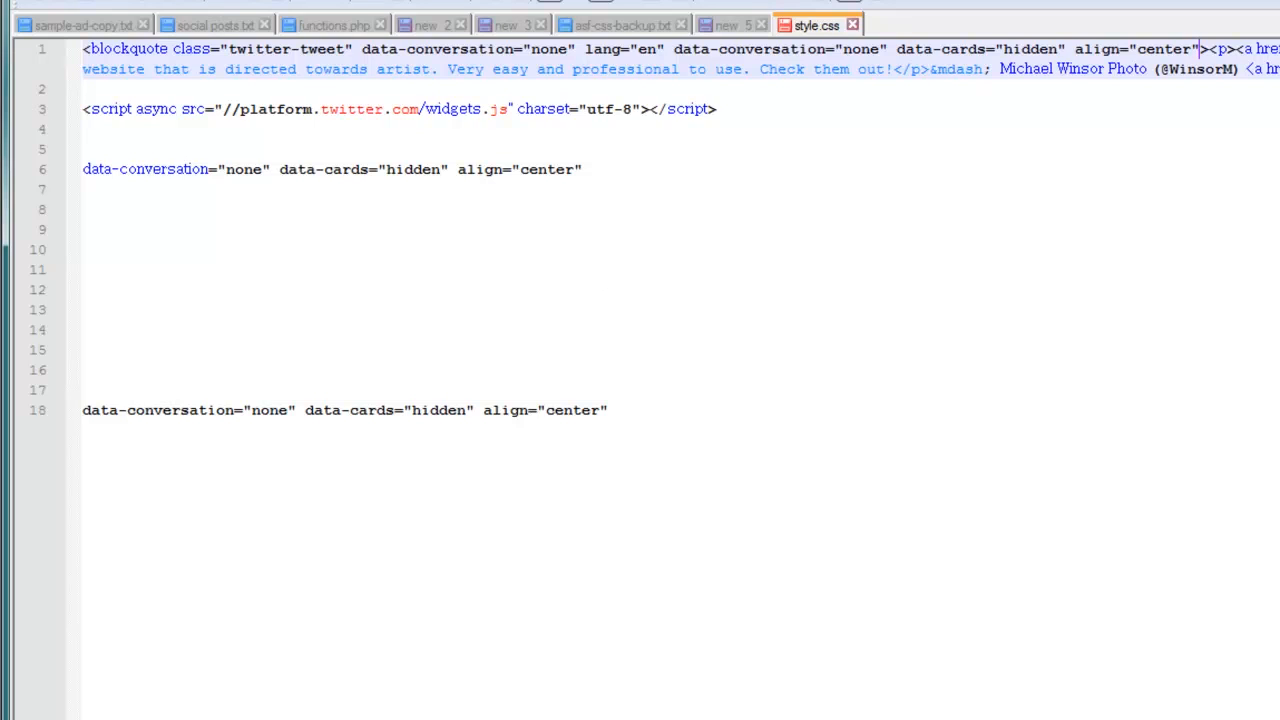